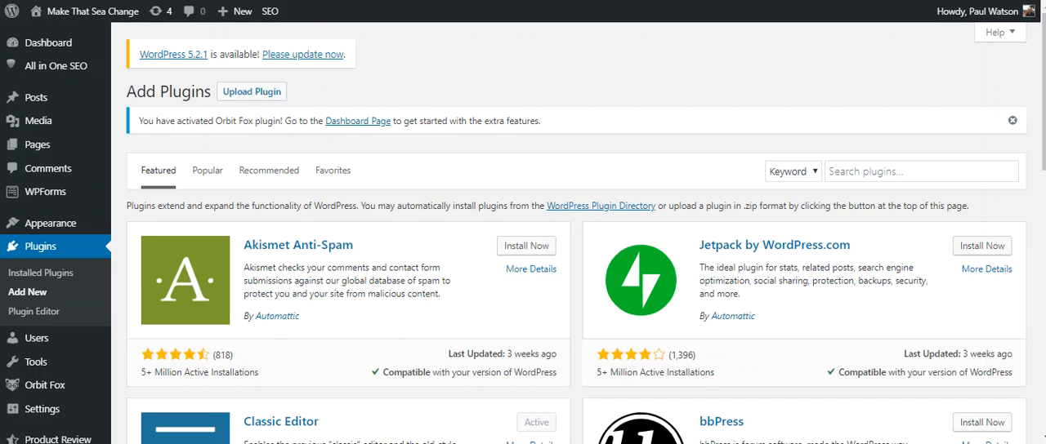
pyautogui.moveTo(431, 125)
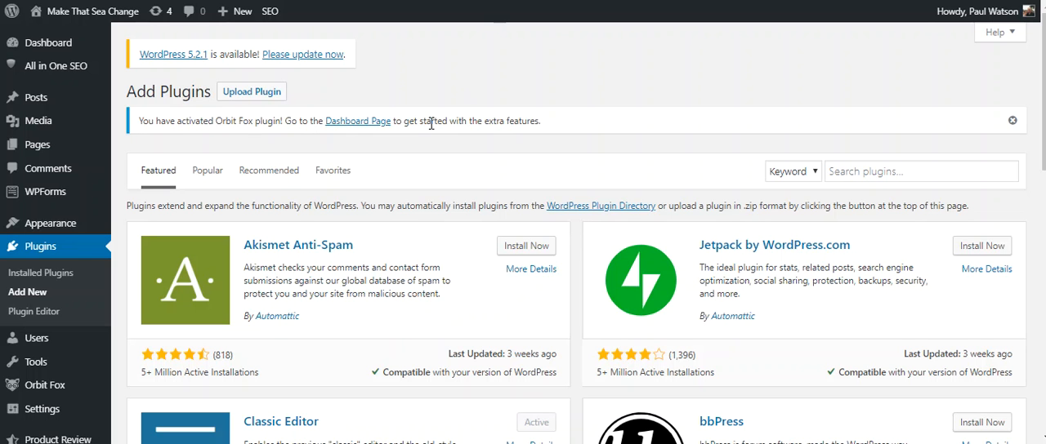
pyautogui.moveTo(457, 85)
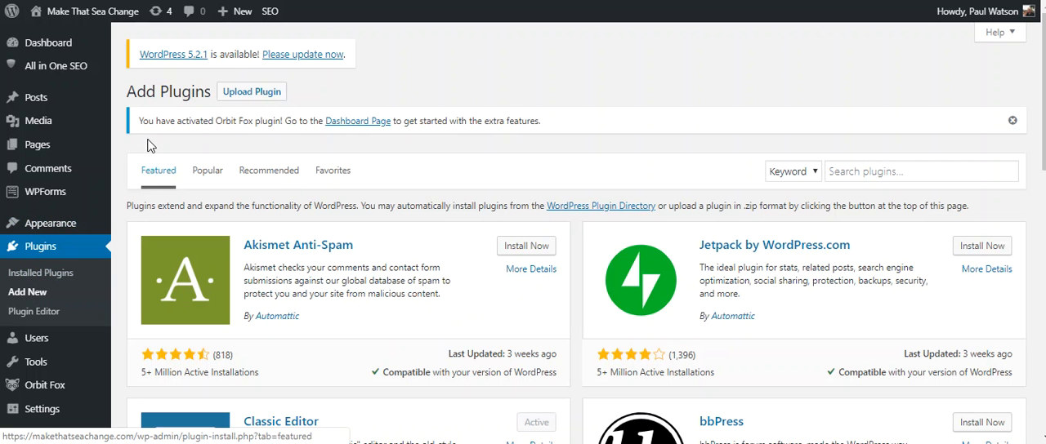
# Choose covertcopytraffic-pro.zip in the WordPress plugin upload form.
pyautogui.scroll(-3)
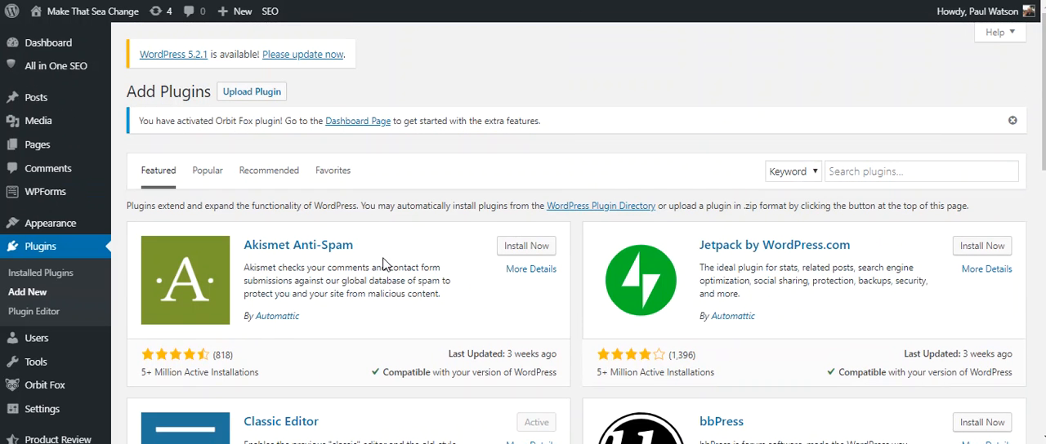
pyautogui.moveTo(432, 321)
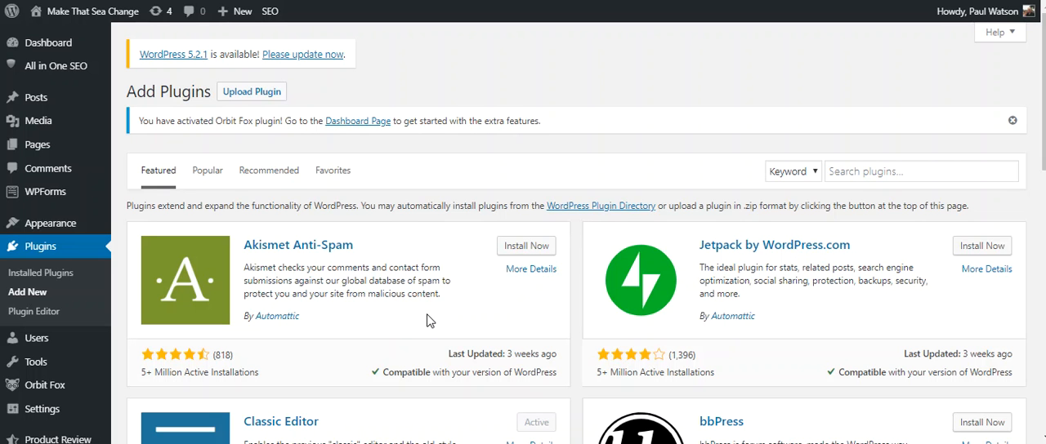
pyautogui.moveTo(318, 262)
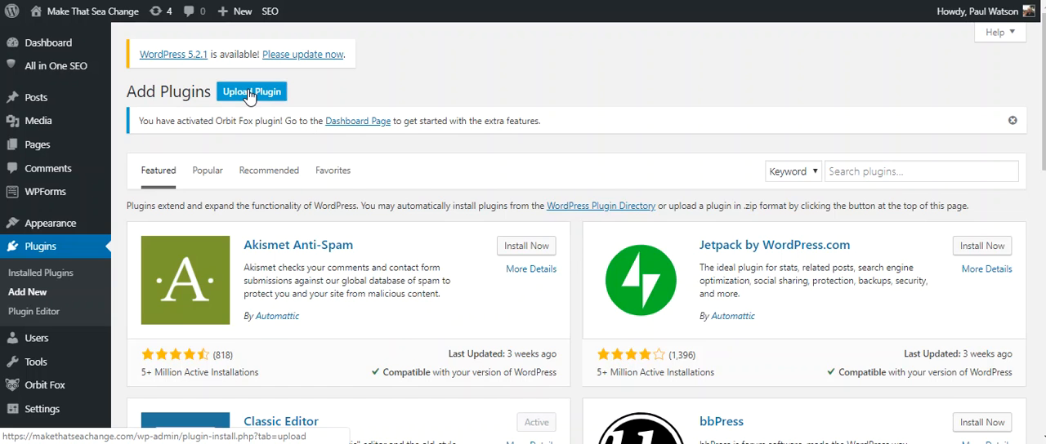
pyautogui.click(252, 91)
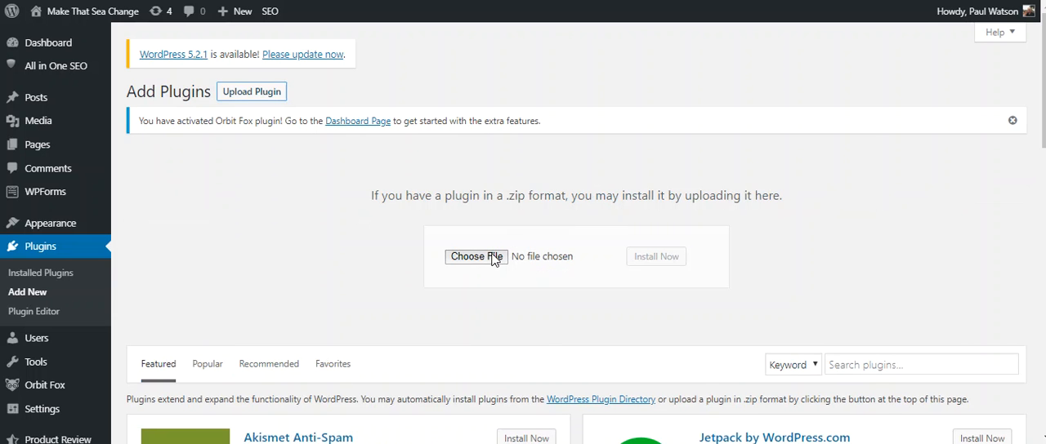
pyautogui.click(475, 257)
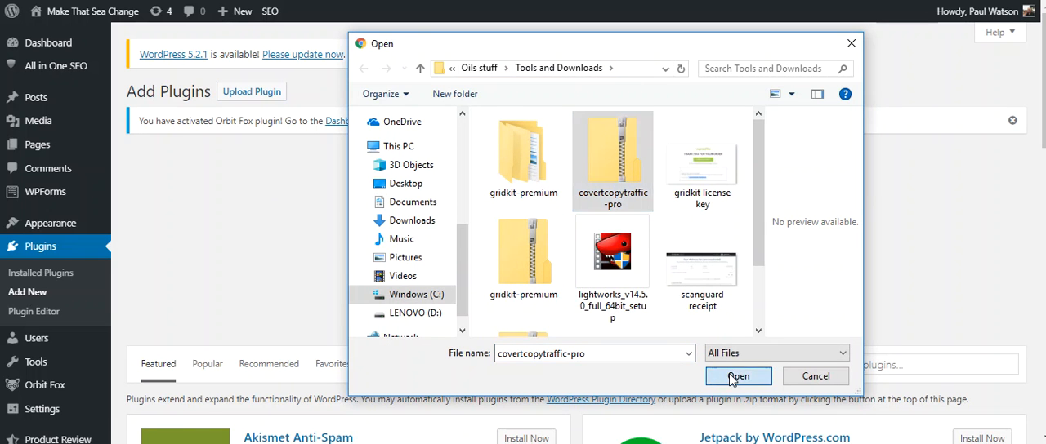
pyautogui.click(739, 376)
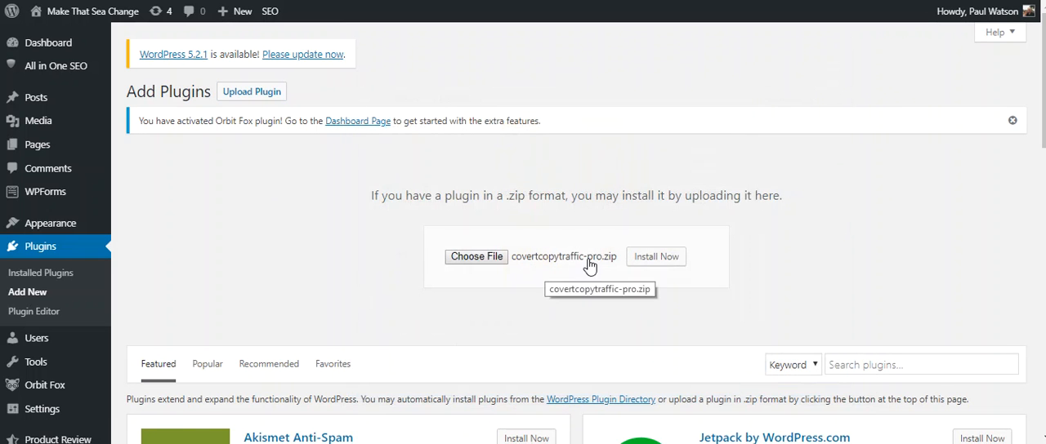
pyautogui.click(657, 257)
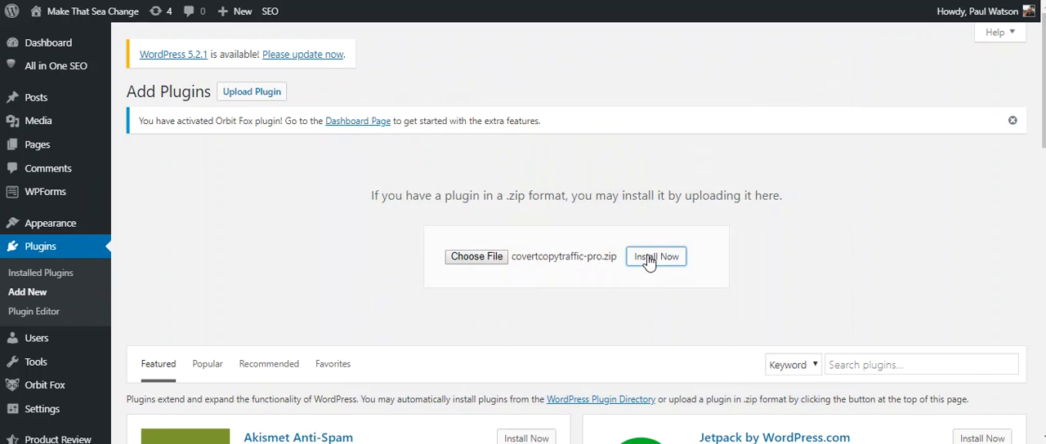
# Install Covert Copy Traffic Pro from the uploaded zip and activate it.
pyautogui.click(657, 257)
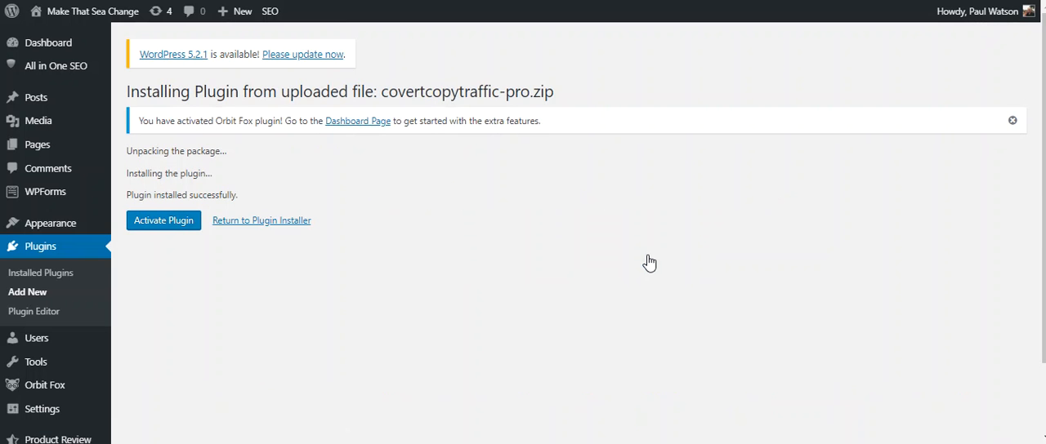
pyautogui.moveTo(298, 263)
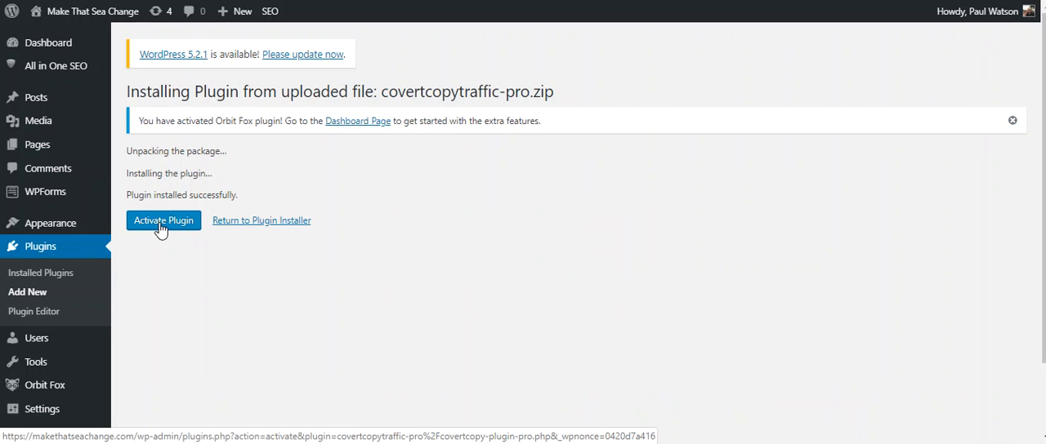
pyautogui.click(164, 221)
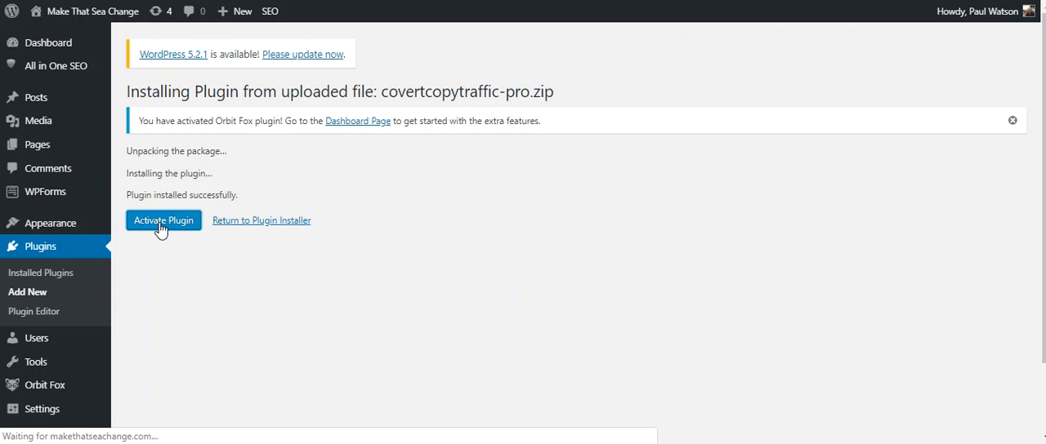
pyautogui.click(163, 221)
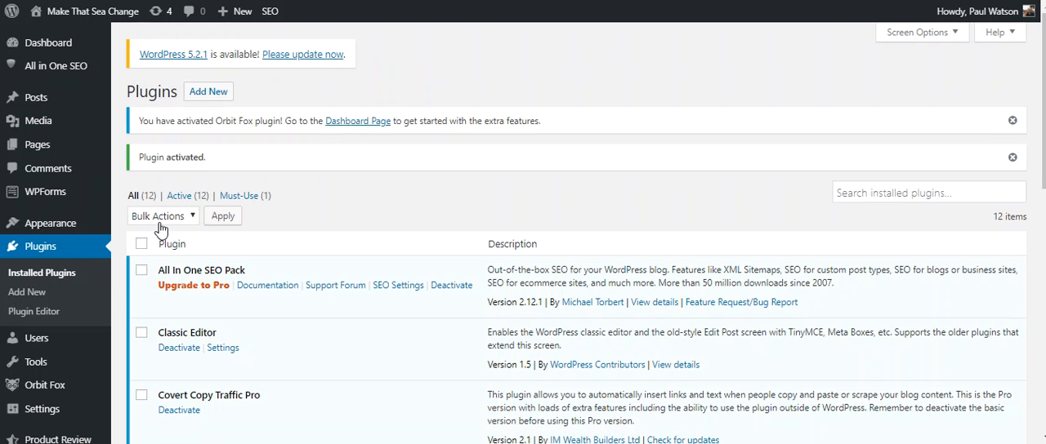
pyautogui.scroll(-3)
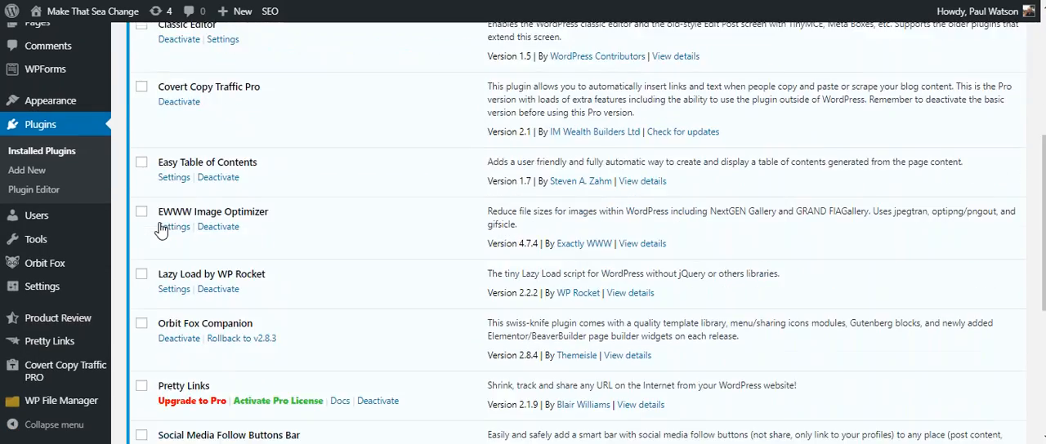
pyautogui.scroll(-3)
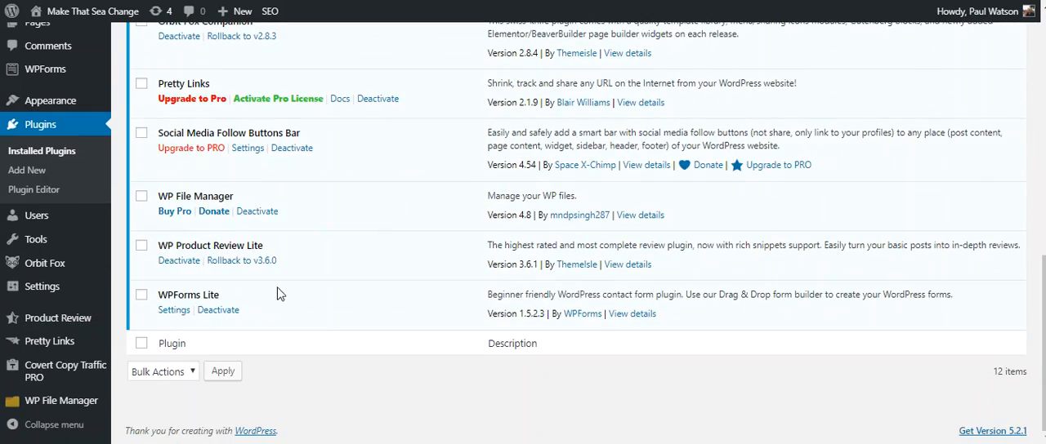
pyautogui.scroll(3)
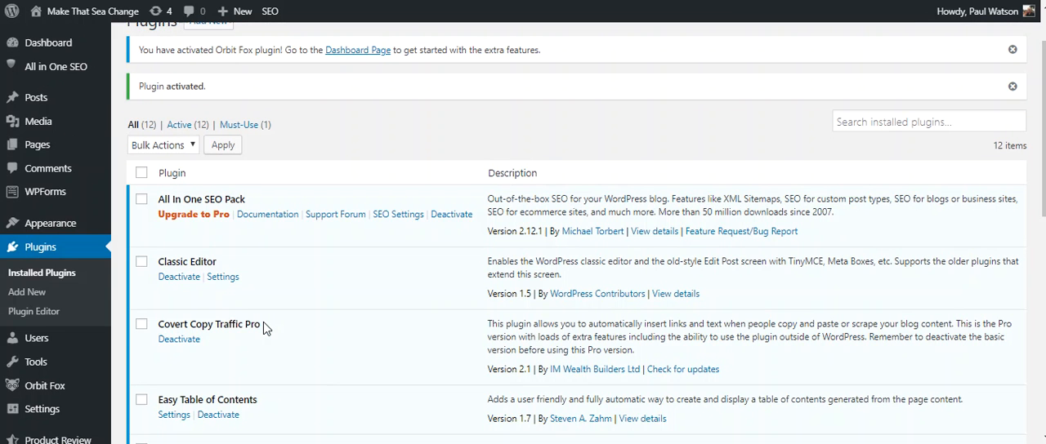
pyautogui.scroll(-3)
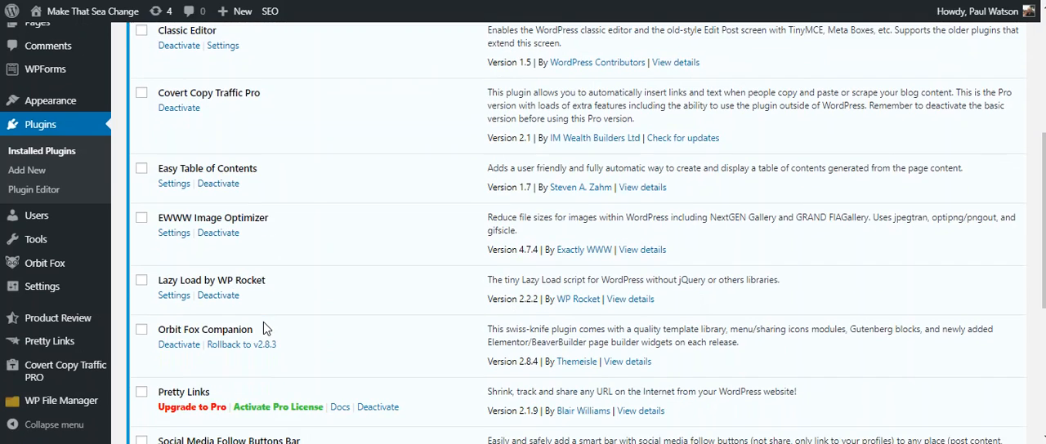
pyautogui.scroll(-3)
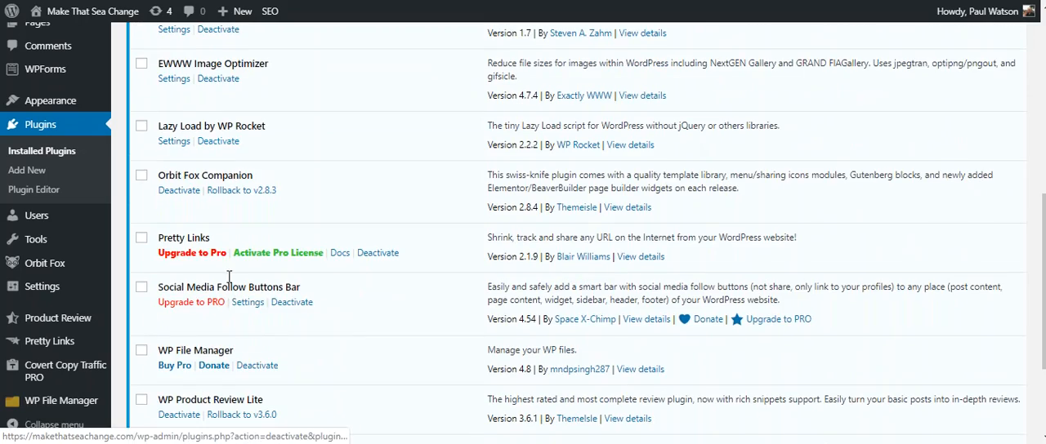
pyautogui.scroll(-3)
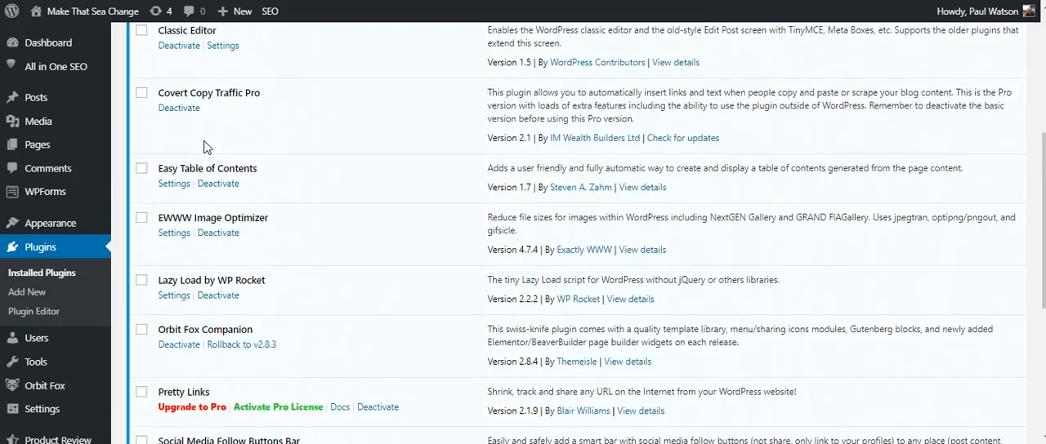
pyautogui.scroll(-3)
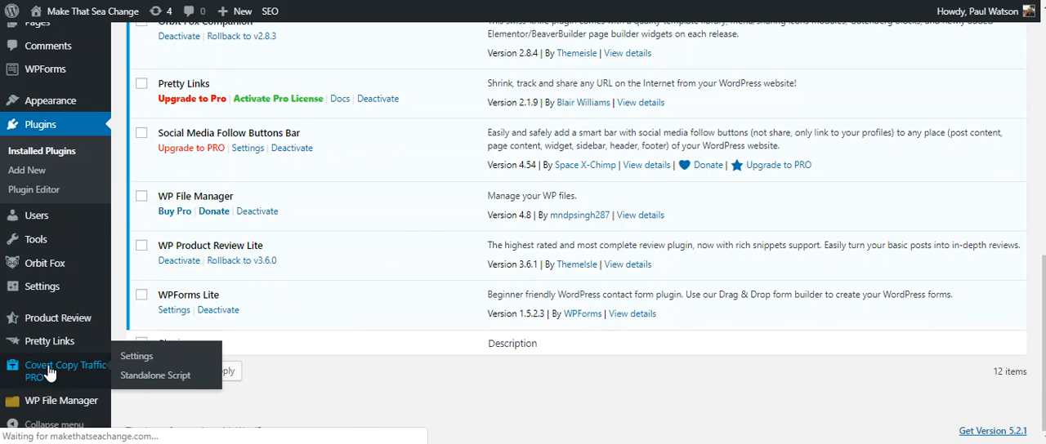
# Show the Covert Copy Traffic settings page with its attribution options.
pyautogui.click(138, 356)
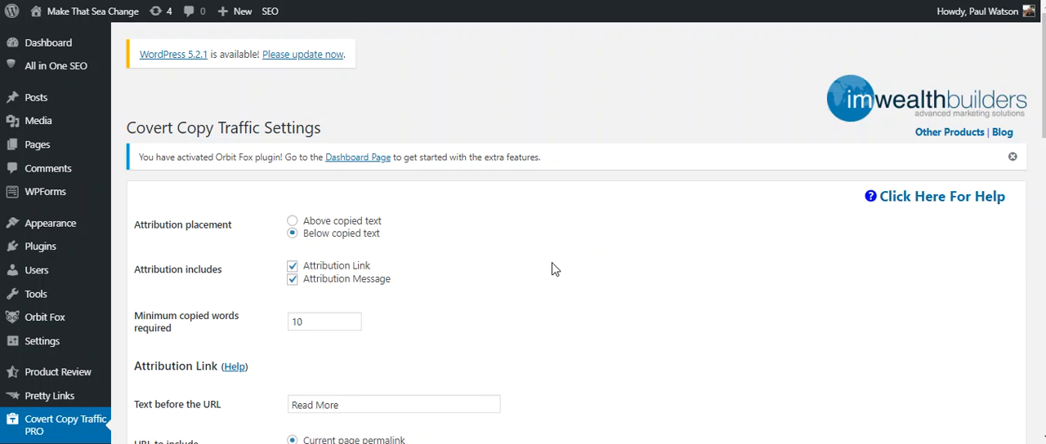
pyautogui.scroll(-3)
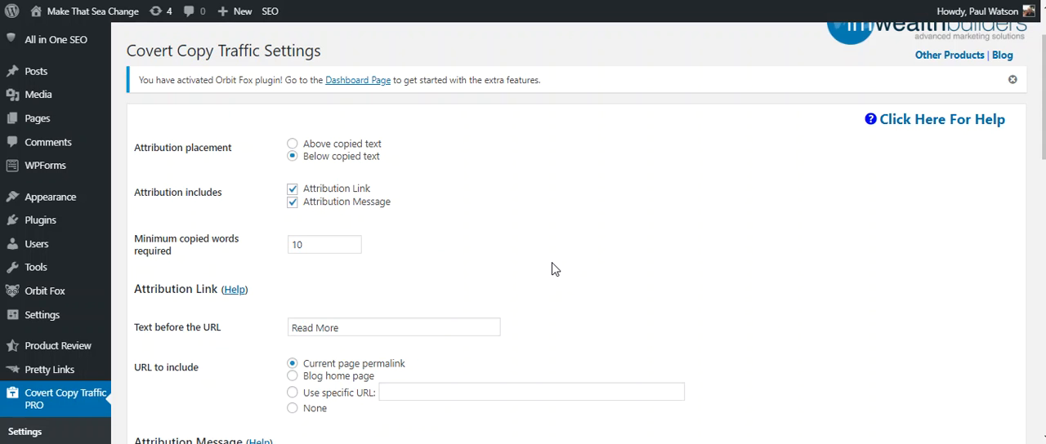
pyautogui.moveTo(500, 268)
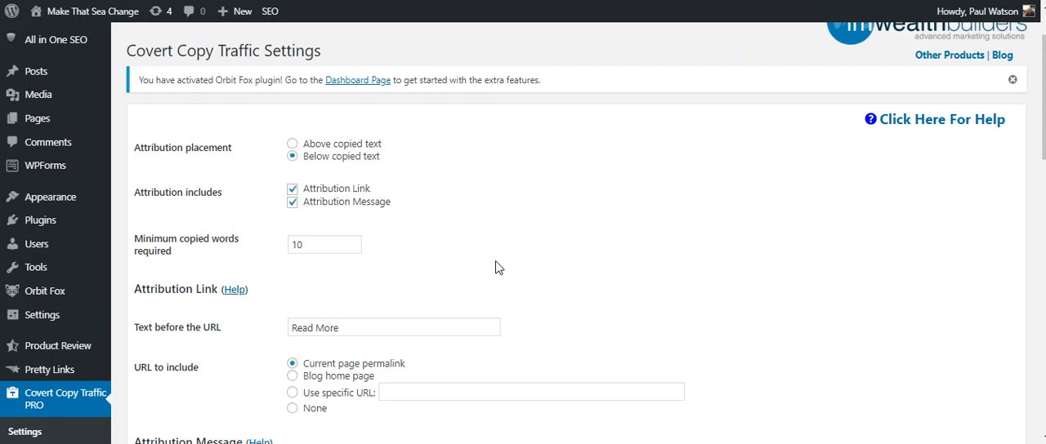
pyautogui.moveTo(447, 209)
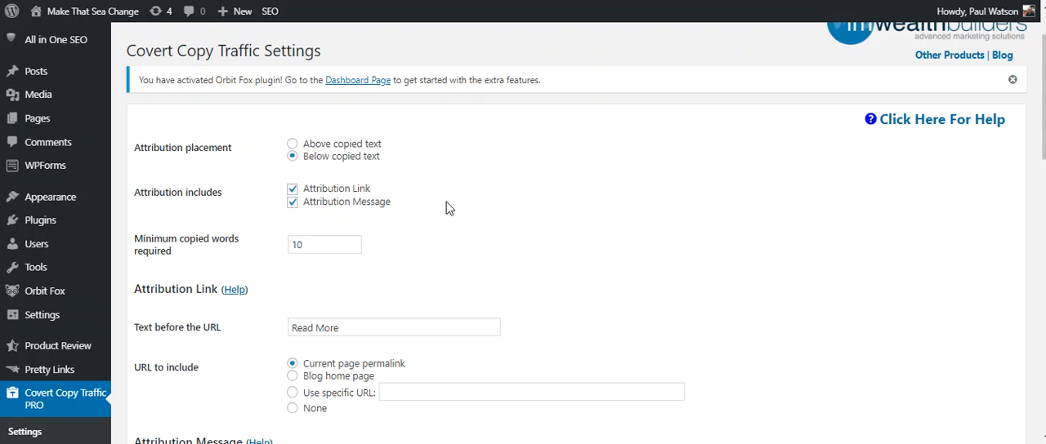
pyautogui.moveTo(187, 147)
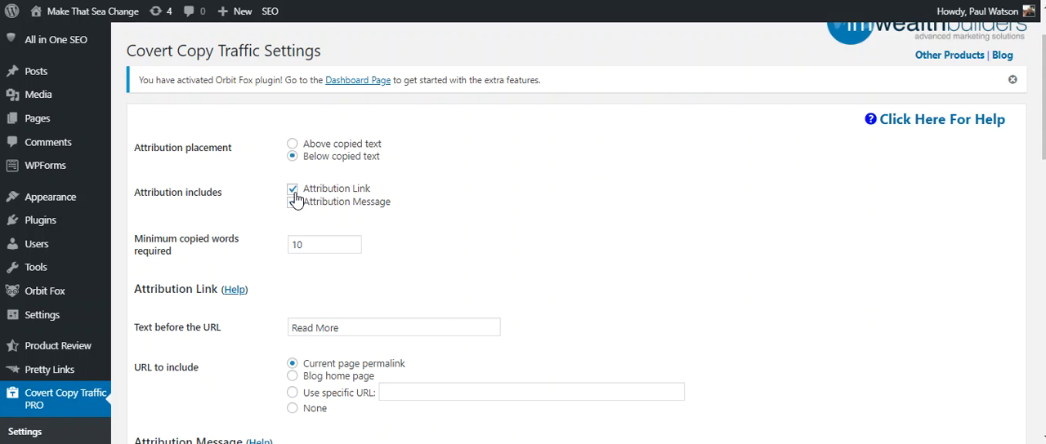
# Change the link text to 'This text has been copied from:' and the minimum copied words to 5.
pyautogui.click(293, 203)
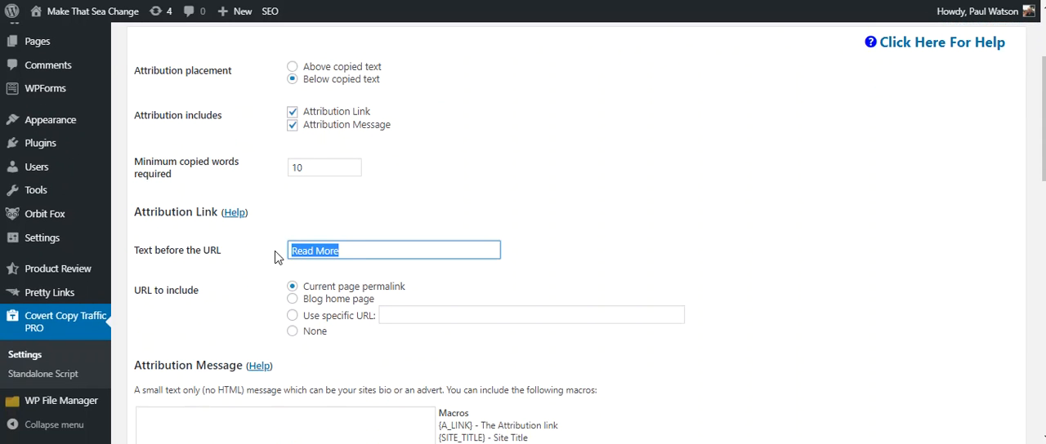
pyautogui.write('This test')
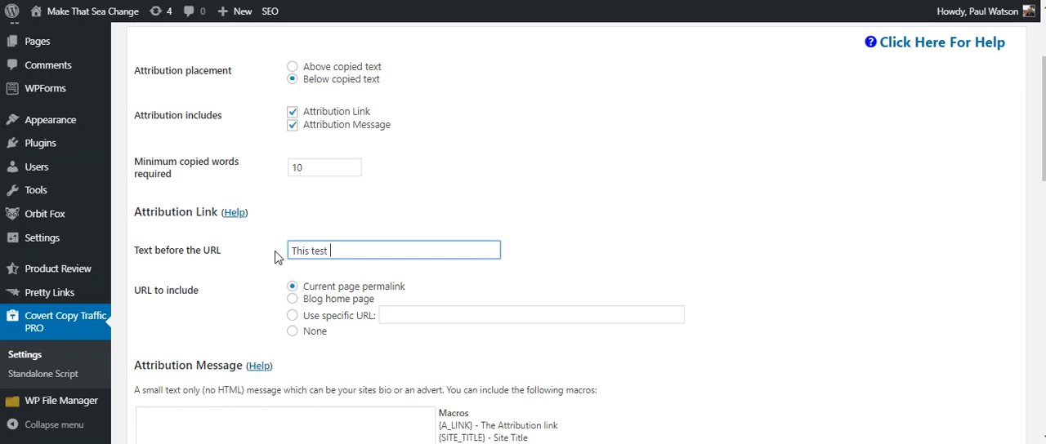
pyautogui.press('Backspace')
pyautogui.write('xt has been copied f')
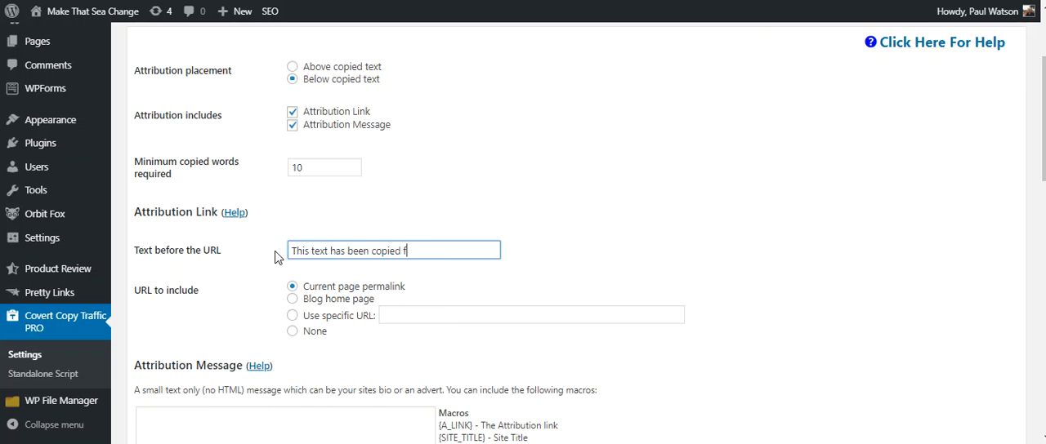
pyautogui.write('rom:')
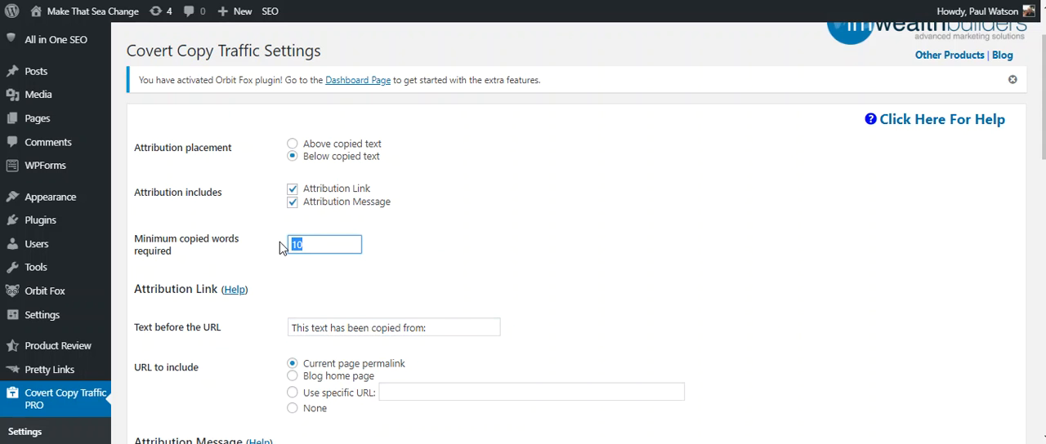
pyautogui.write('5')
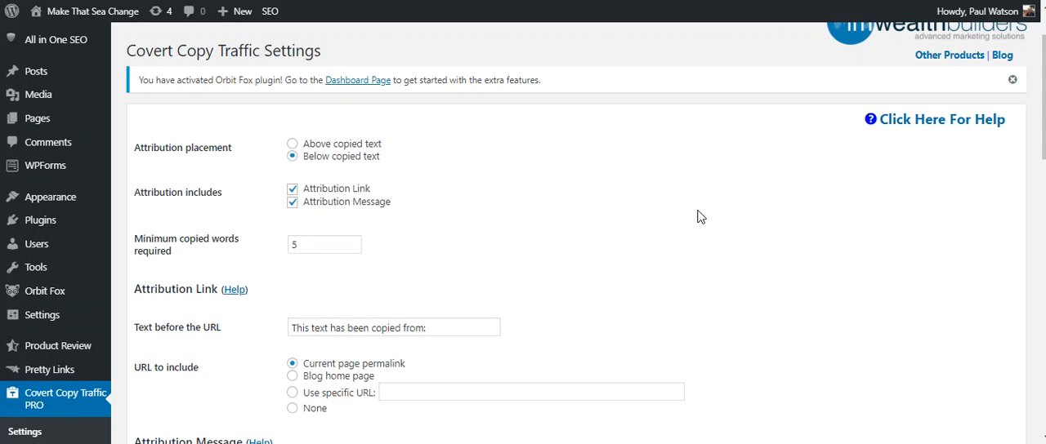
# Place the cursor in the Use specific URL field, leaving it empty.
pyautogui.scroll(-3)
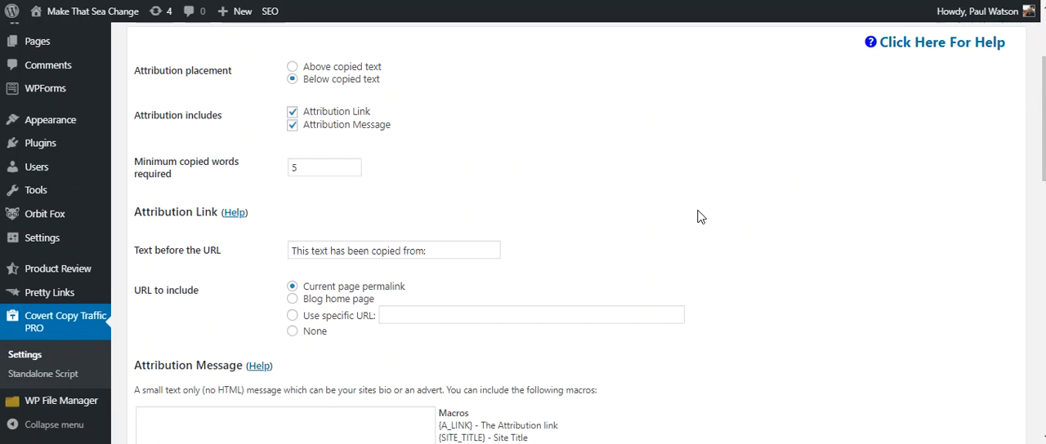
pyautogui.scroll(-3)
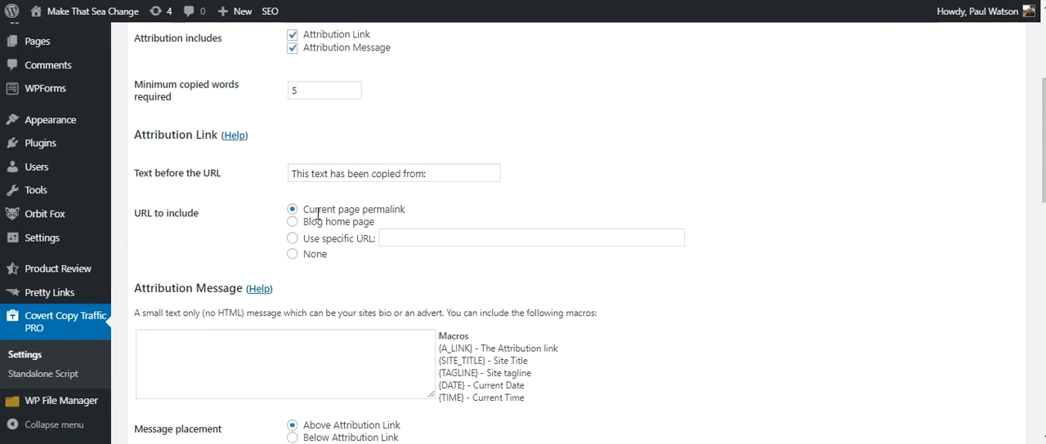
pyautogui.moveTo(411, 215)
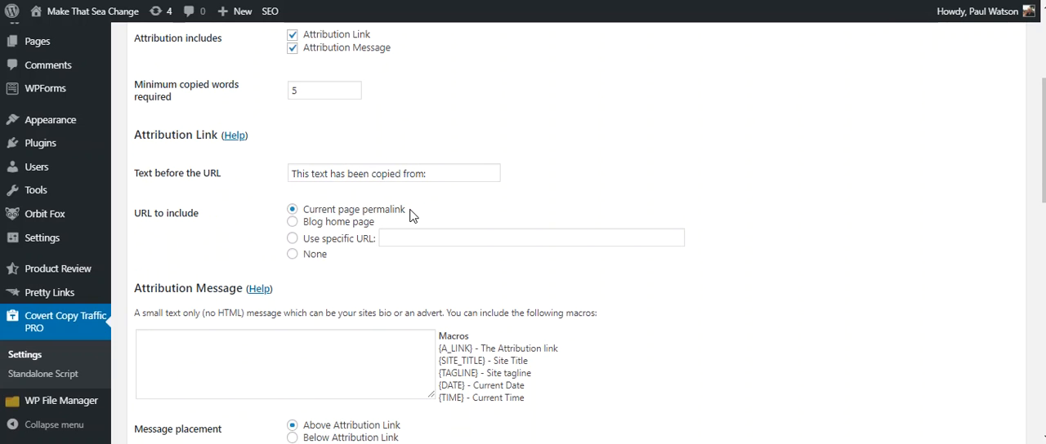
pyautogui.moveTo(373, 228)
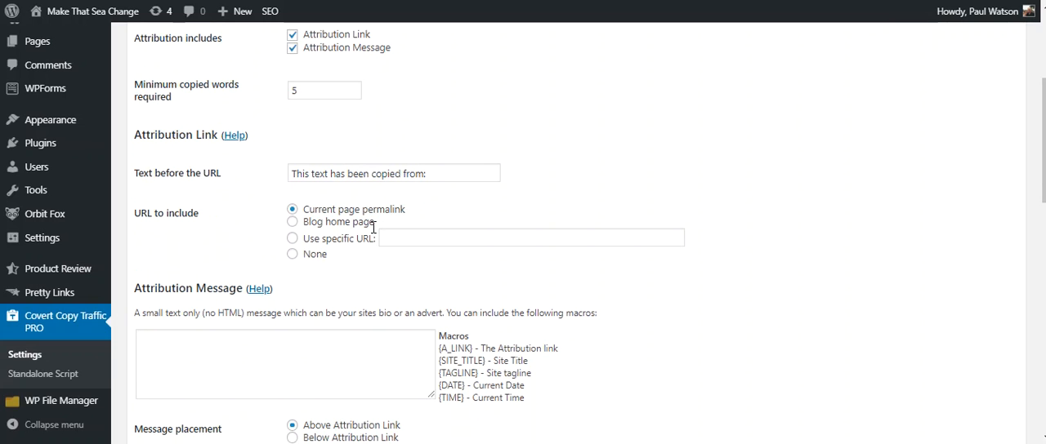
pyautogui.click(531, 238)
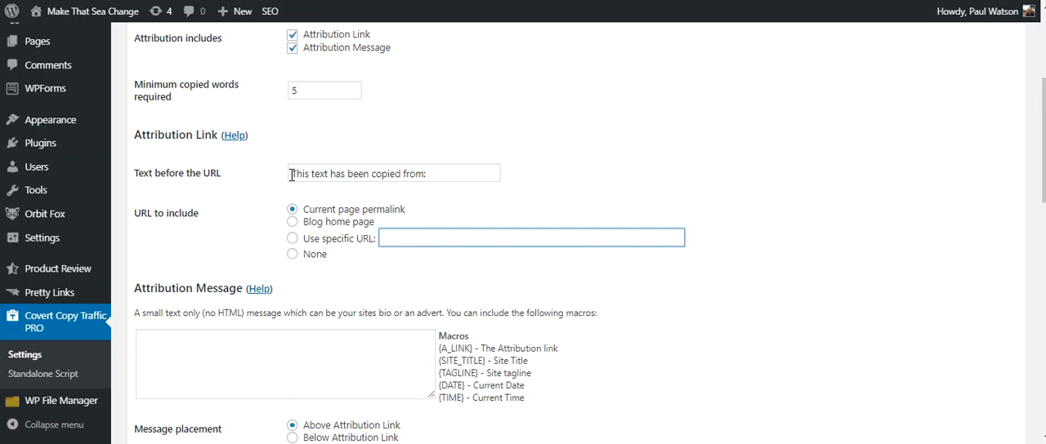
pyautogui.click(531, 239)
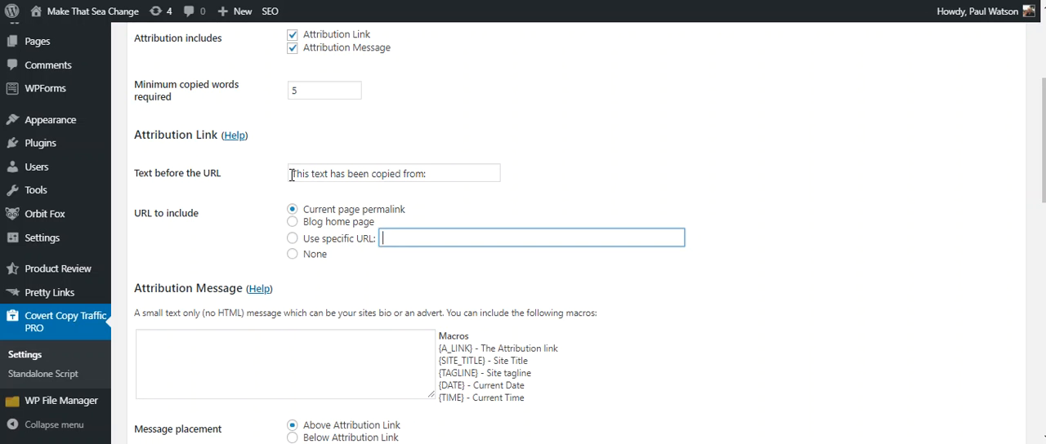
pyautogui.scroll(-3)
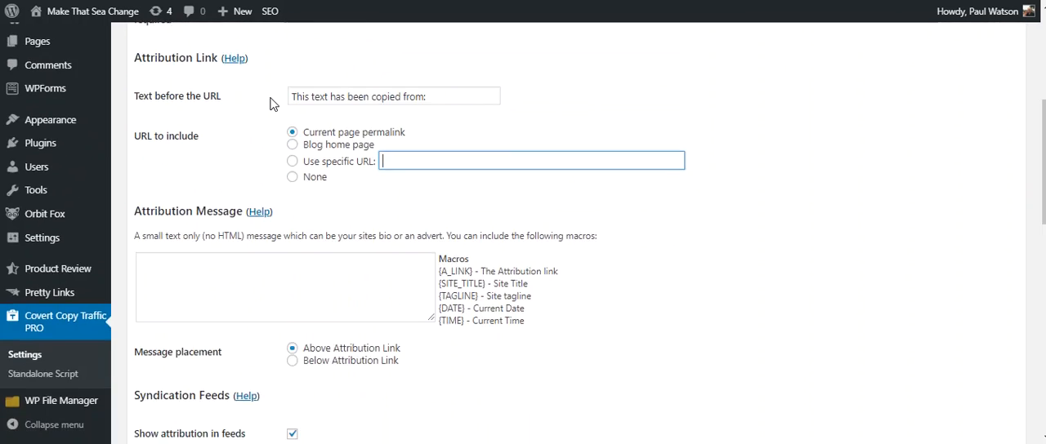
pyautogui.scroll(-3)
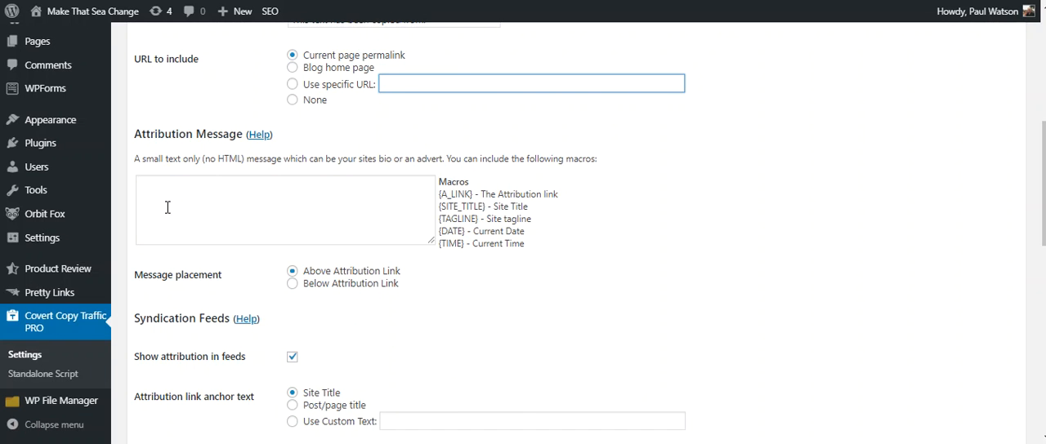
pyautogui.moveTo(269, 223)
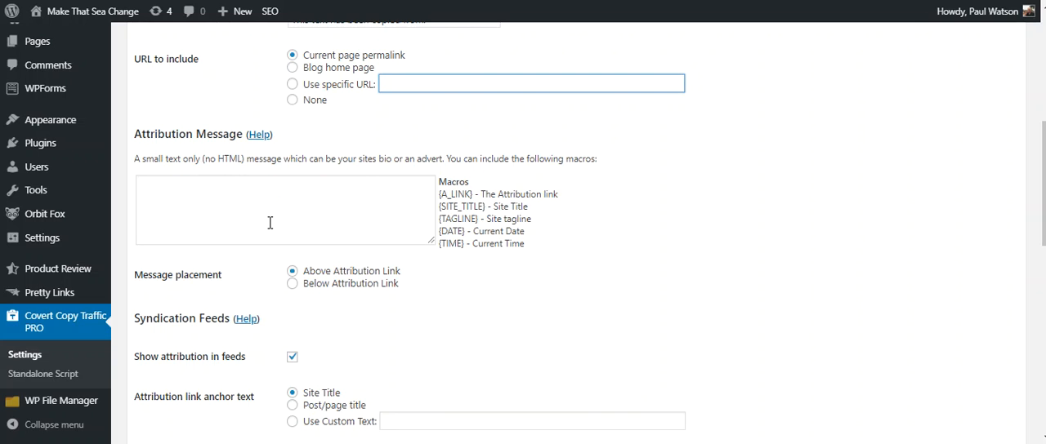
pyautogui.click(531, 84)
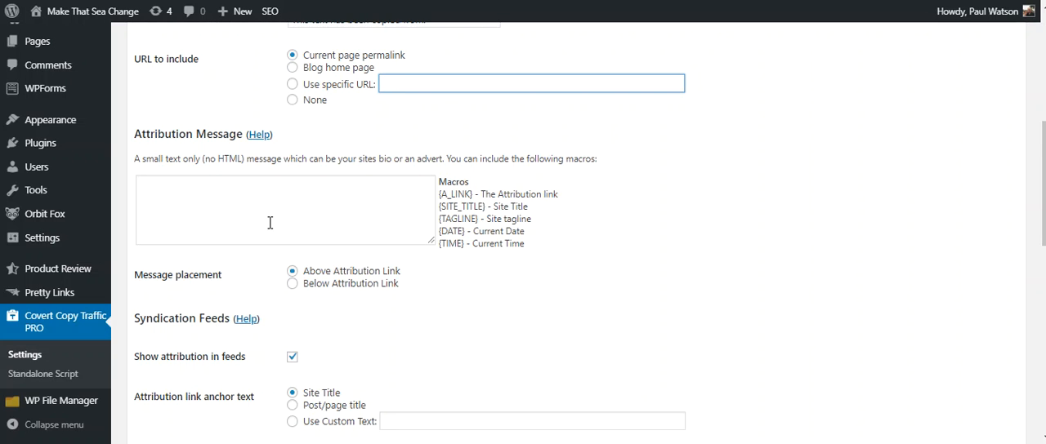
pyautogui.scroll(-3)
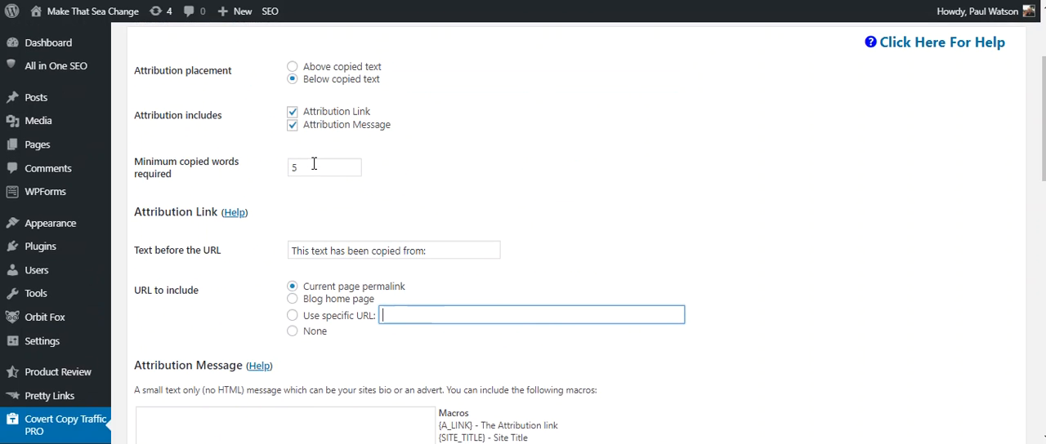
# Submit the revised attribution settings with Update Settings.
pyautogui.scroll(-3)
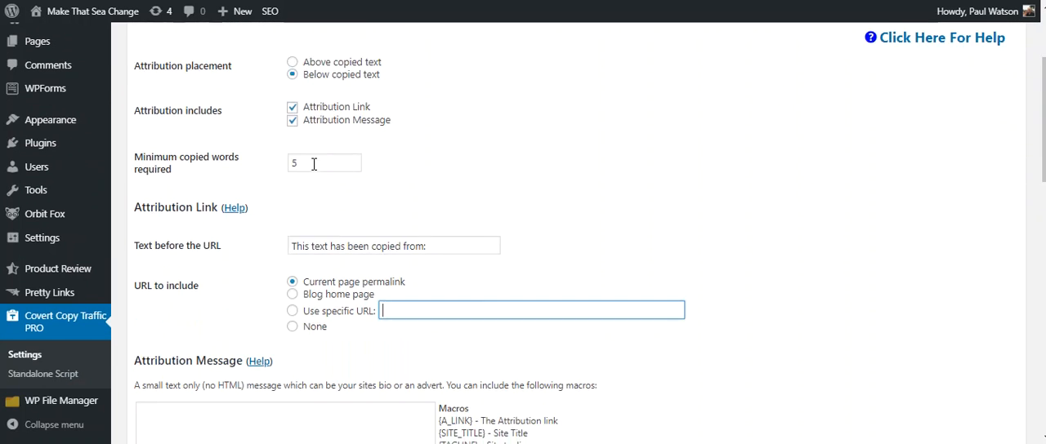
pyautogui.click(174, 82)
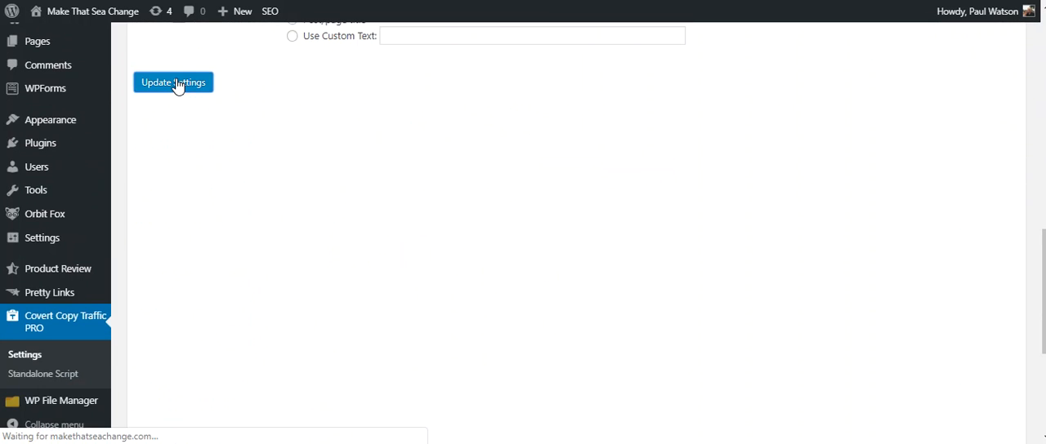
pyautogui.click(174, 82)
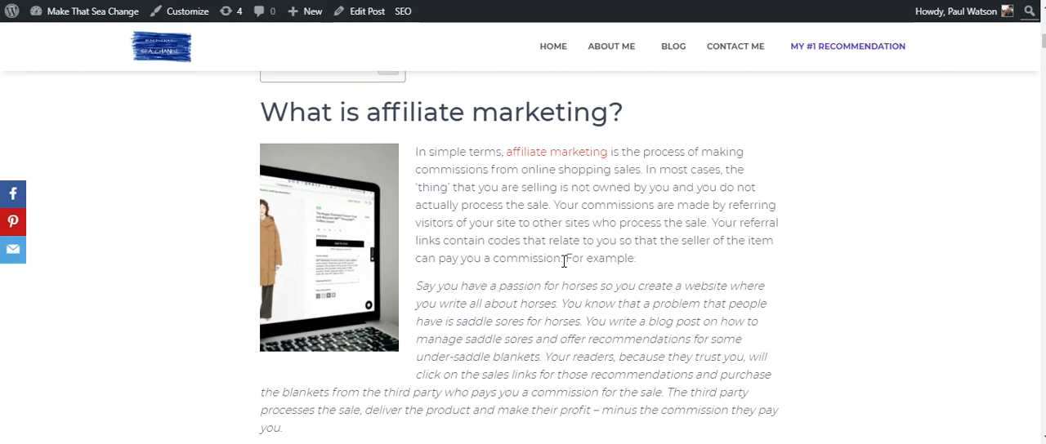
# Select the opening sentence under 'What is affiliate marketing?' in the blog post.
pyautogui.scroll(3)
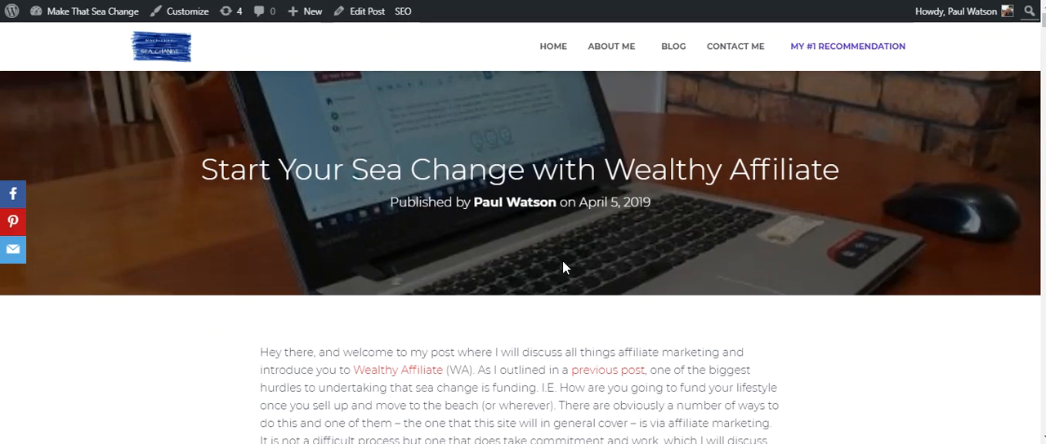
pyautogui.scroll(-3)
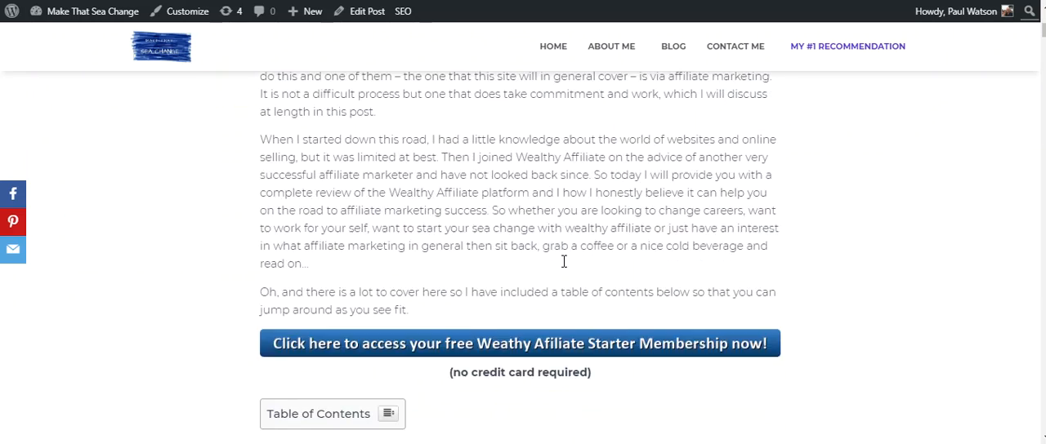
pyautogui.scroll(-3)
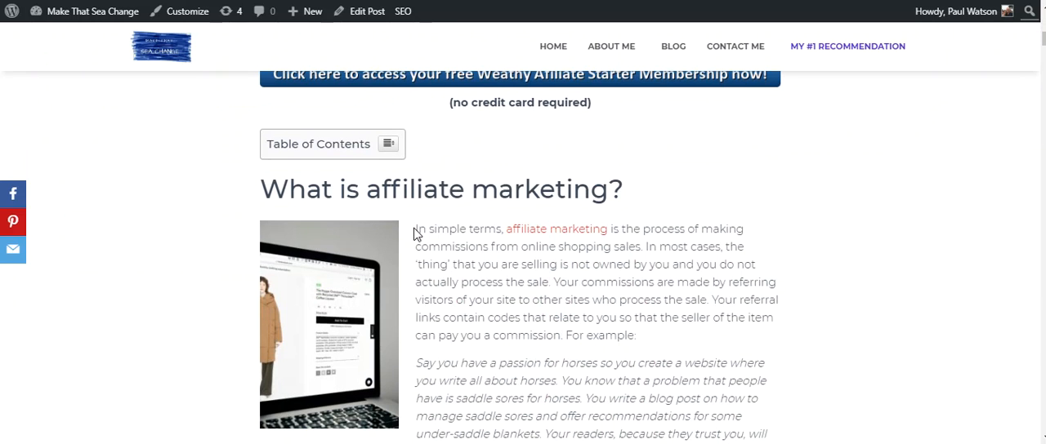
pyautogui.moveTo(415, 229); pyautogui.dragTo(644, 247)
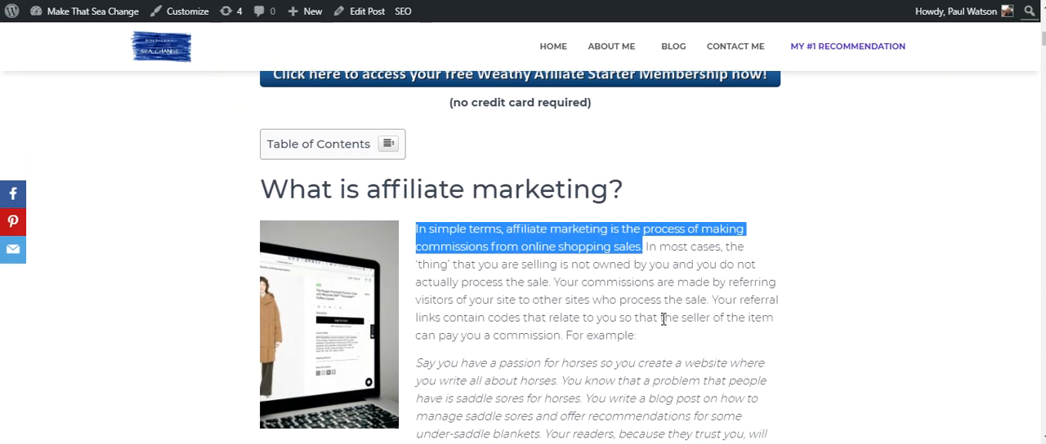
pyautogui.moveTo(649, 334)
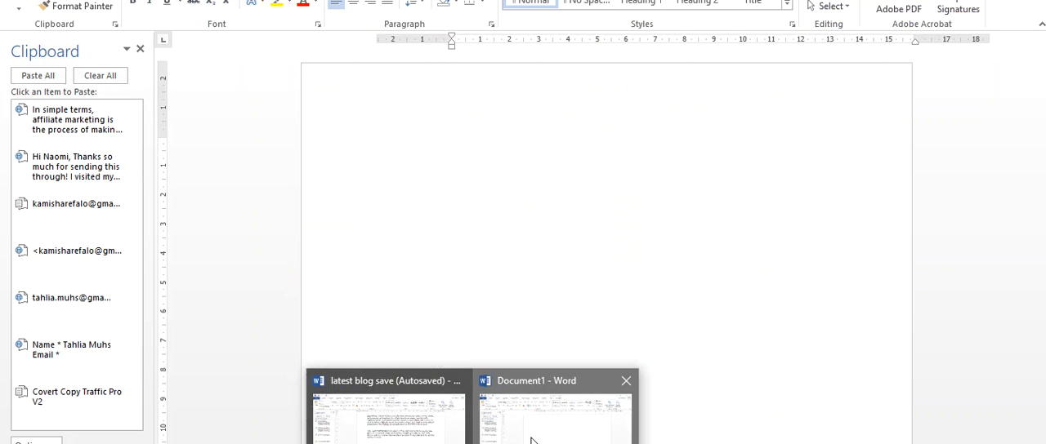
# Paste into the blank Word document, yielding the sentence plus a copied-from attribution link.
pyautogui.click(76, 119)
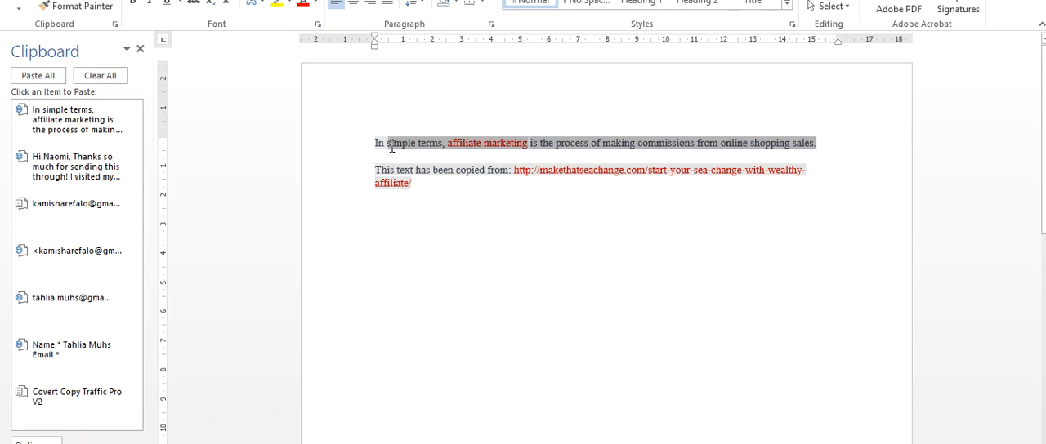
pyautogui.click(373, 170)
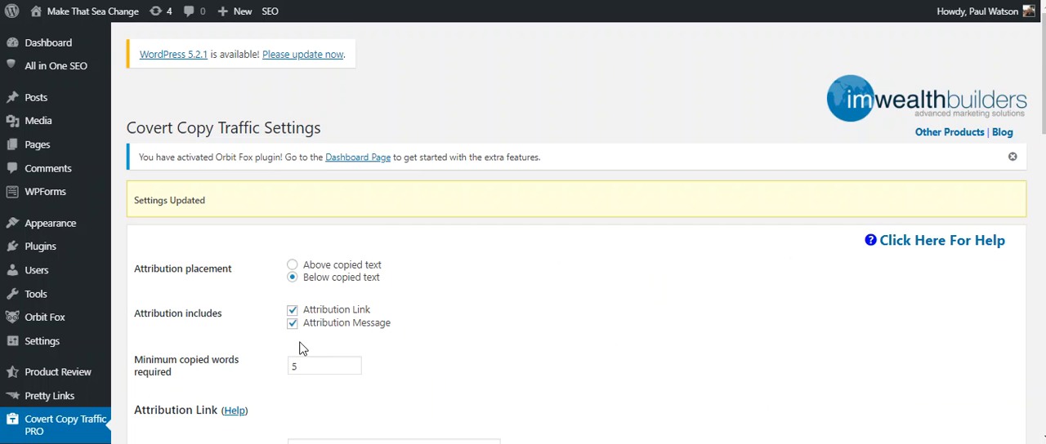
pyautogui.scroll(-3)
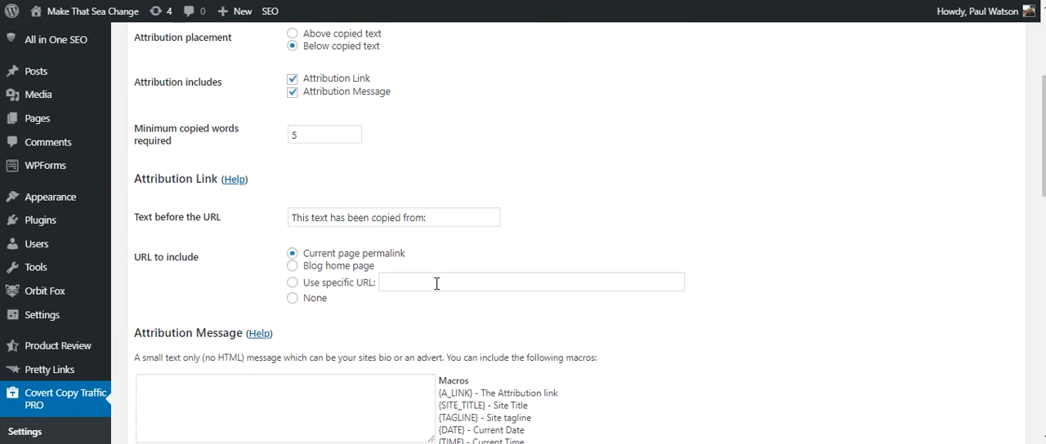
pyautogui.moveTo(915, 35)
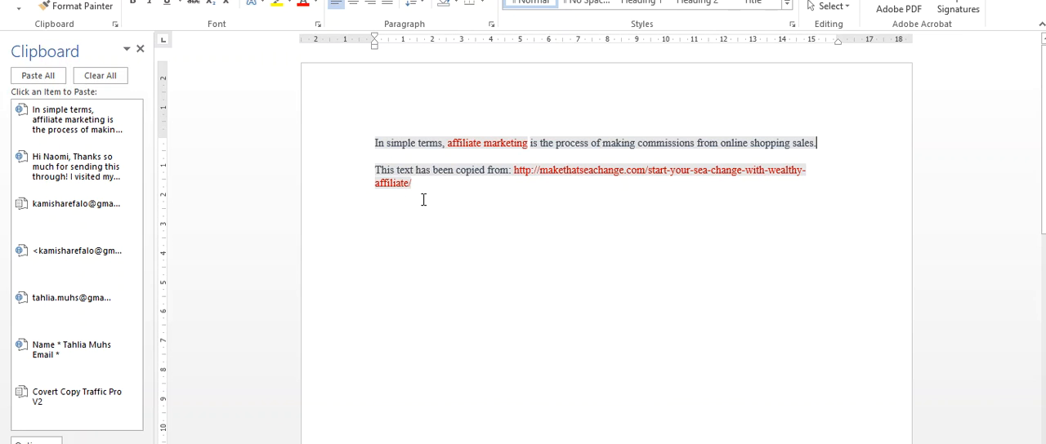
pyautogui.moveTo(344, 301)
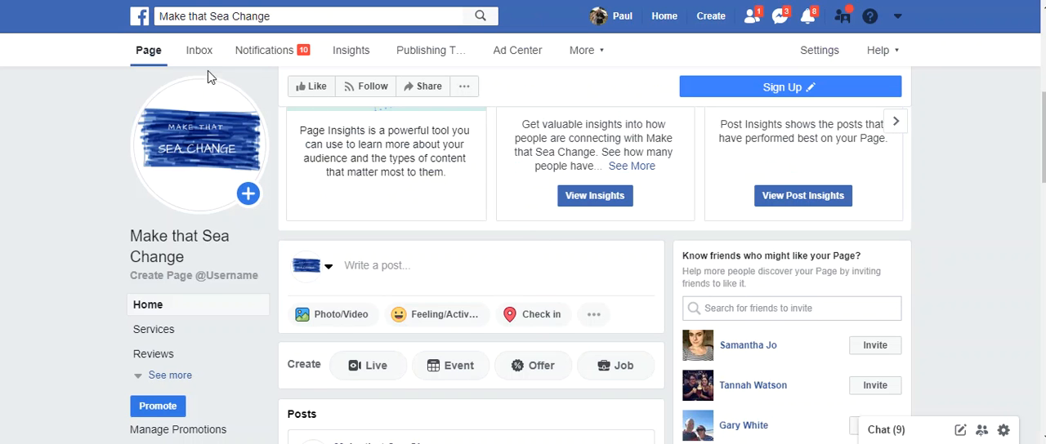
# Paste the sentence into a new Facebook page post, producing the attribution link and preview.
pyautogui.click(376, 265)
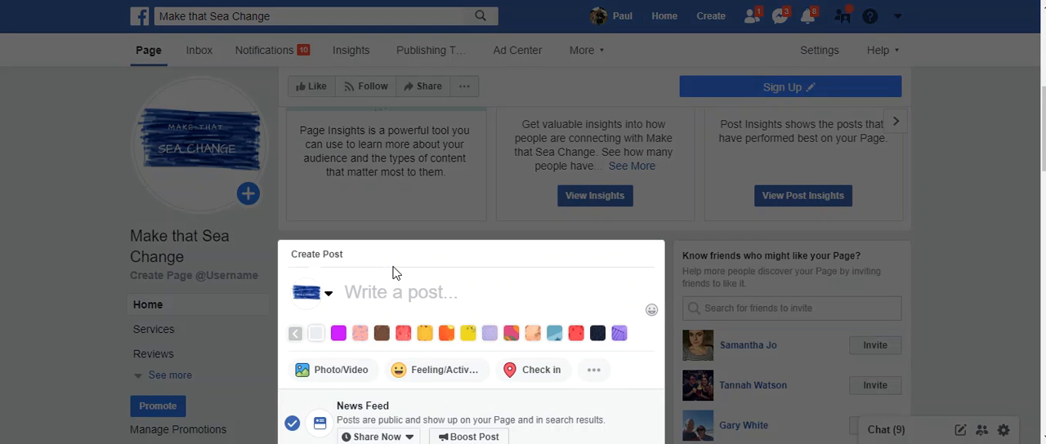
pyautogui.write('In simple terms, affiliate marketing is the process of making commissions from online shopping sales.')
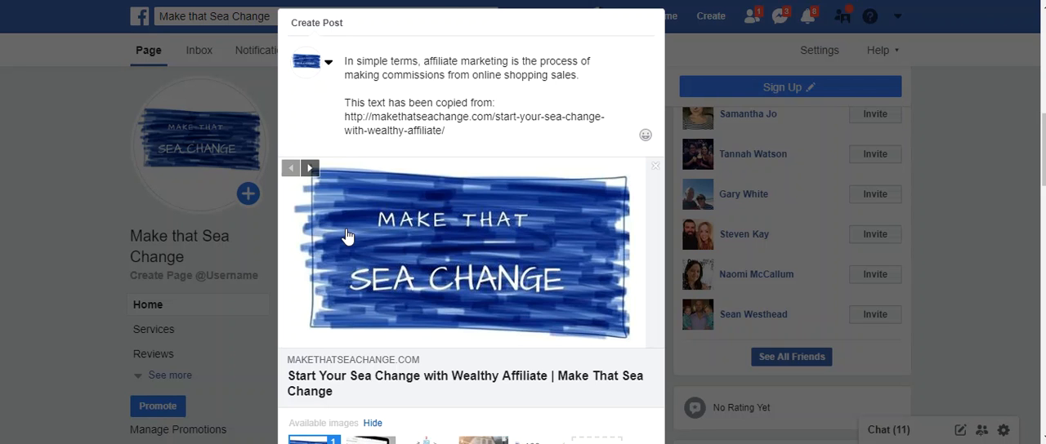
pyautogui.moveTo(347, 237)
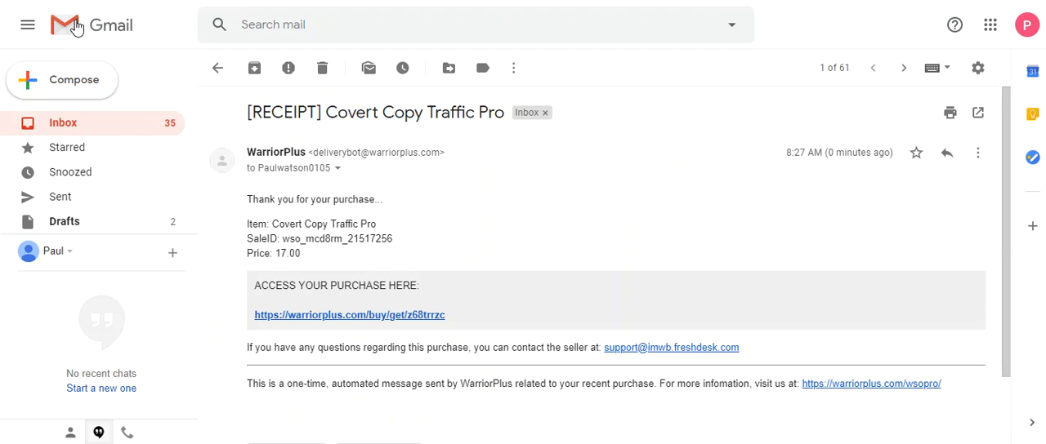
# Paste into a new Gmail draft with its attribution link, then select 'Covert Copy Traffic Pro' in the subject.
pyautogui.click(75, 78)
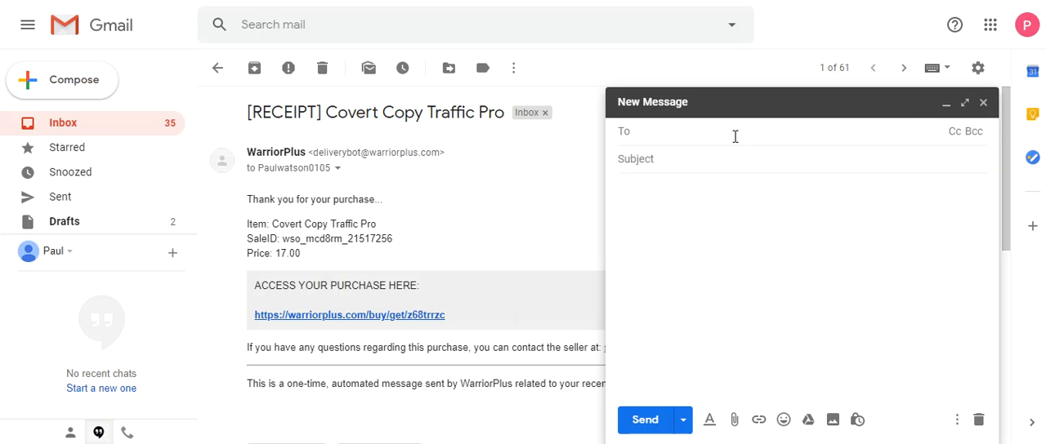
pyautogui.write('In simple terms, affiliate marketing is the process of making commissions from online shopping sales.')
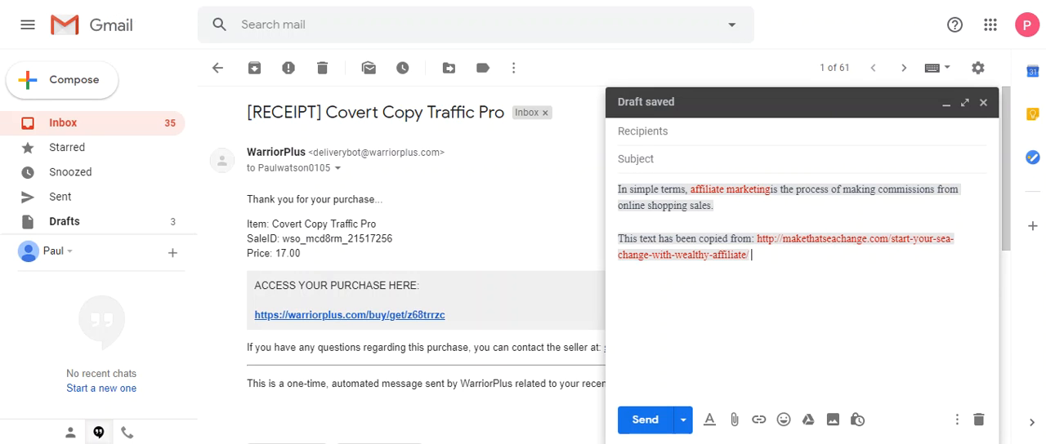
pyautogui.moveTo(377, 366)
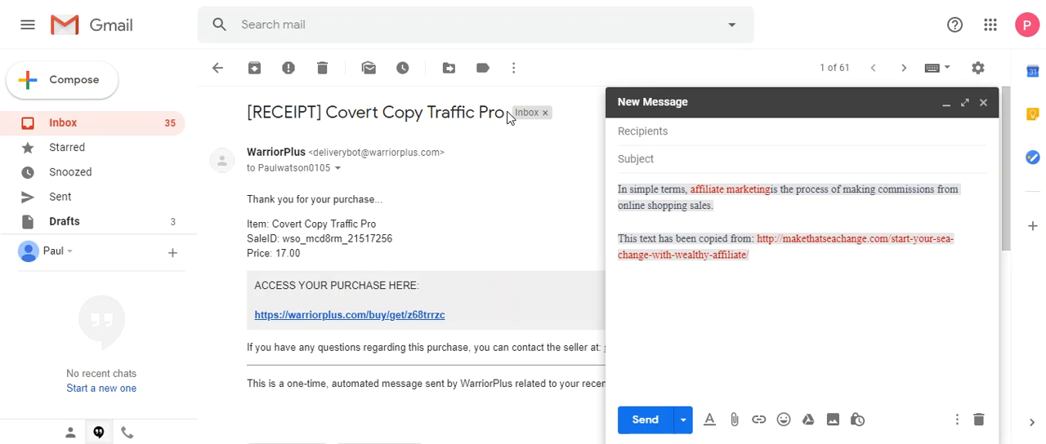
pyautogui.moveTo(319, 111); pyautogui.dragTo(499, 111)
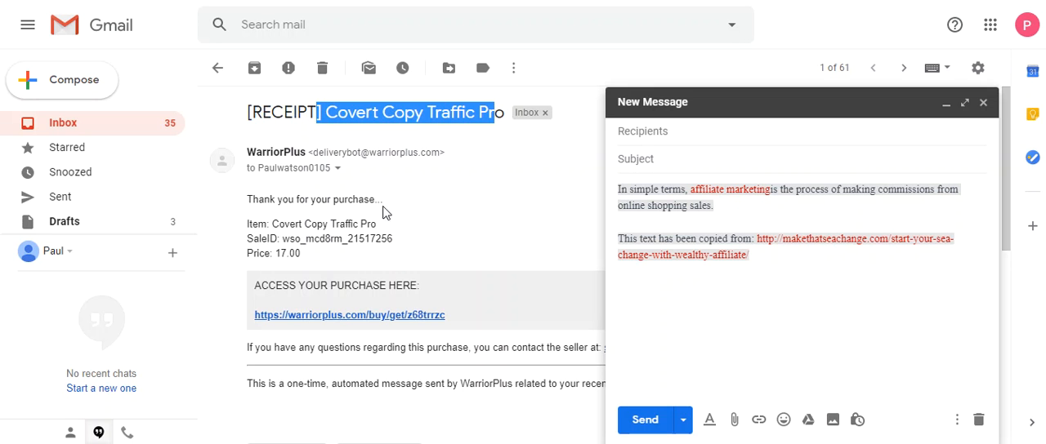
pyautogui.moveTo(390, 268)
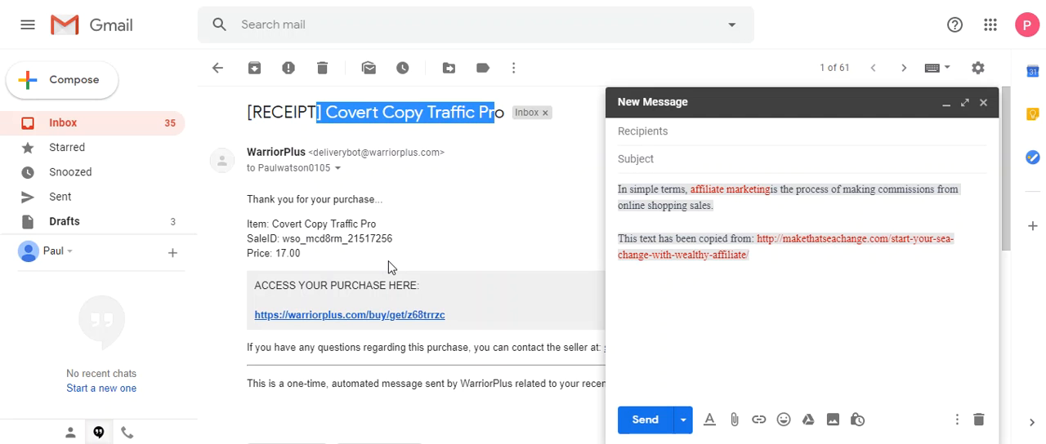
pyautogui.moveTo(341, 285)
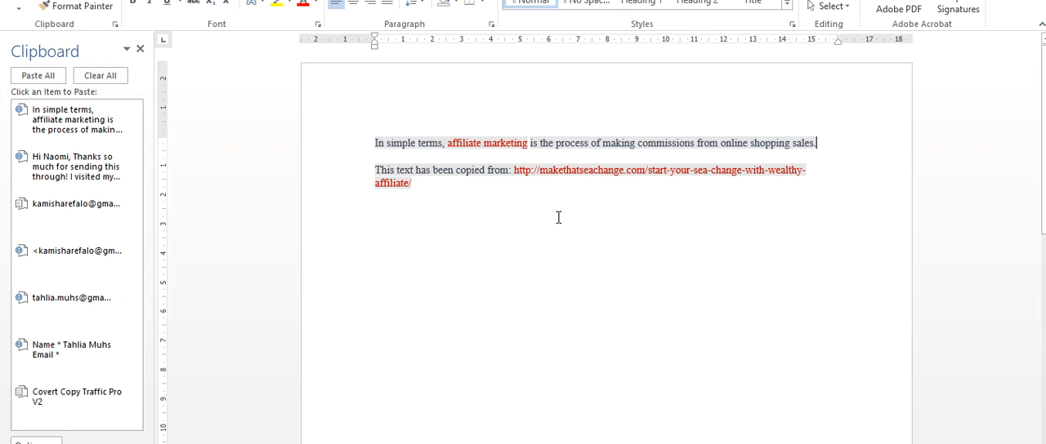
pyautogui.moveTo(576, 170)
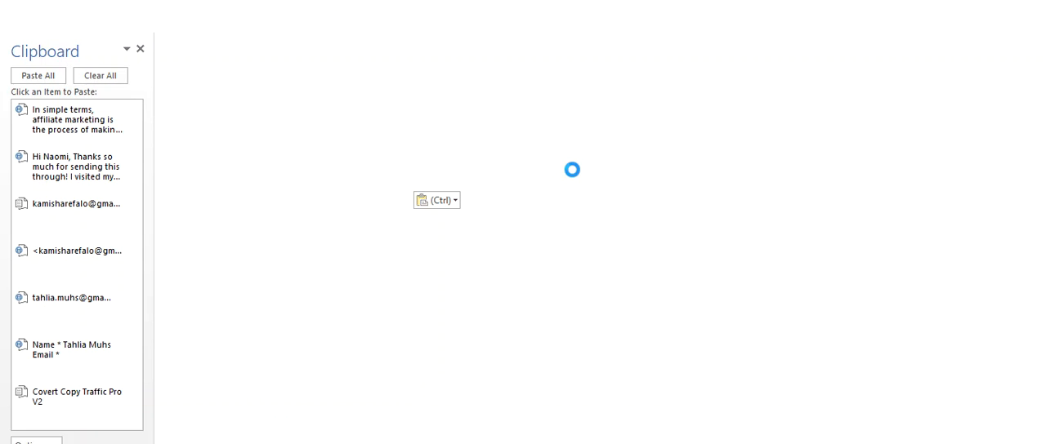
# Paste onto a blank Word page, showing no attribution link is added for the short text.
pyautogui.click(77, 120)
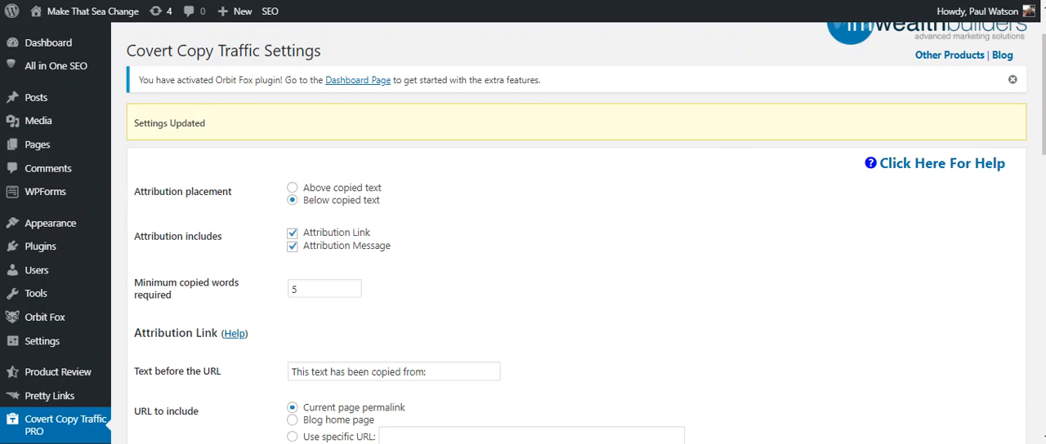
# Return to the live 'Start Your Sea Change with Wealthy Affiliate' post on the site's front end.
pyautogui.click(92, 10)
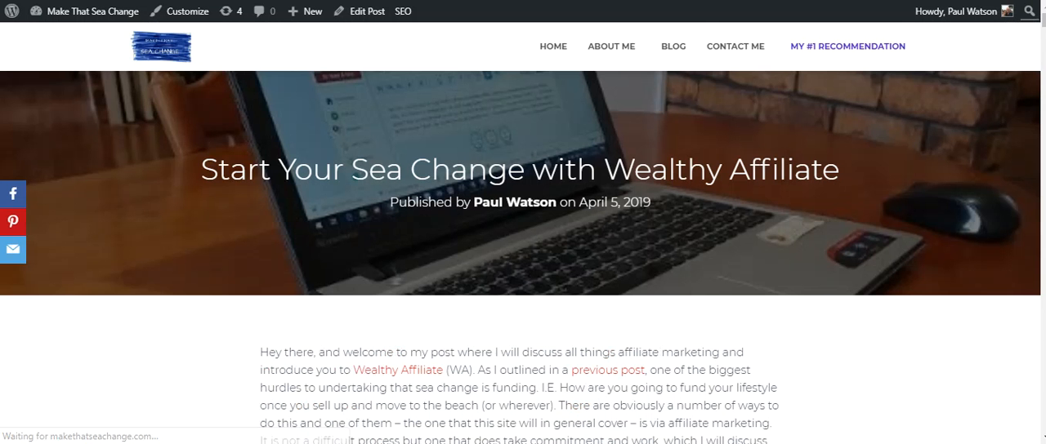